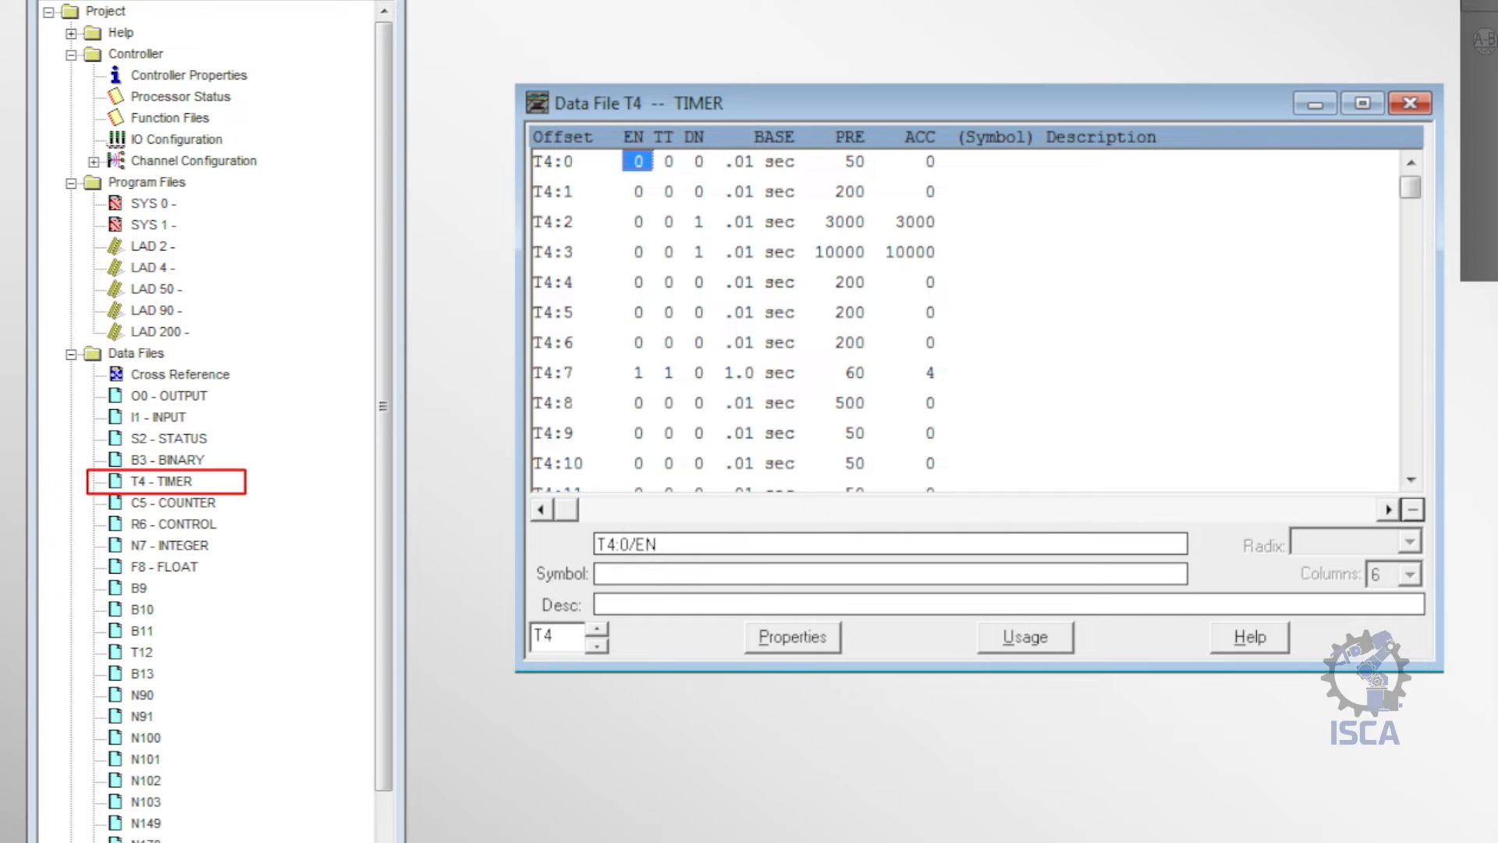
- View the C5 COUNTER data file, then the R6 CONTROL data file
double_click(171, 503)
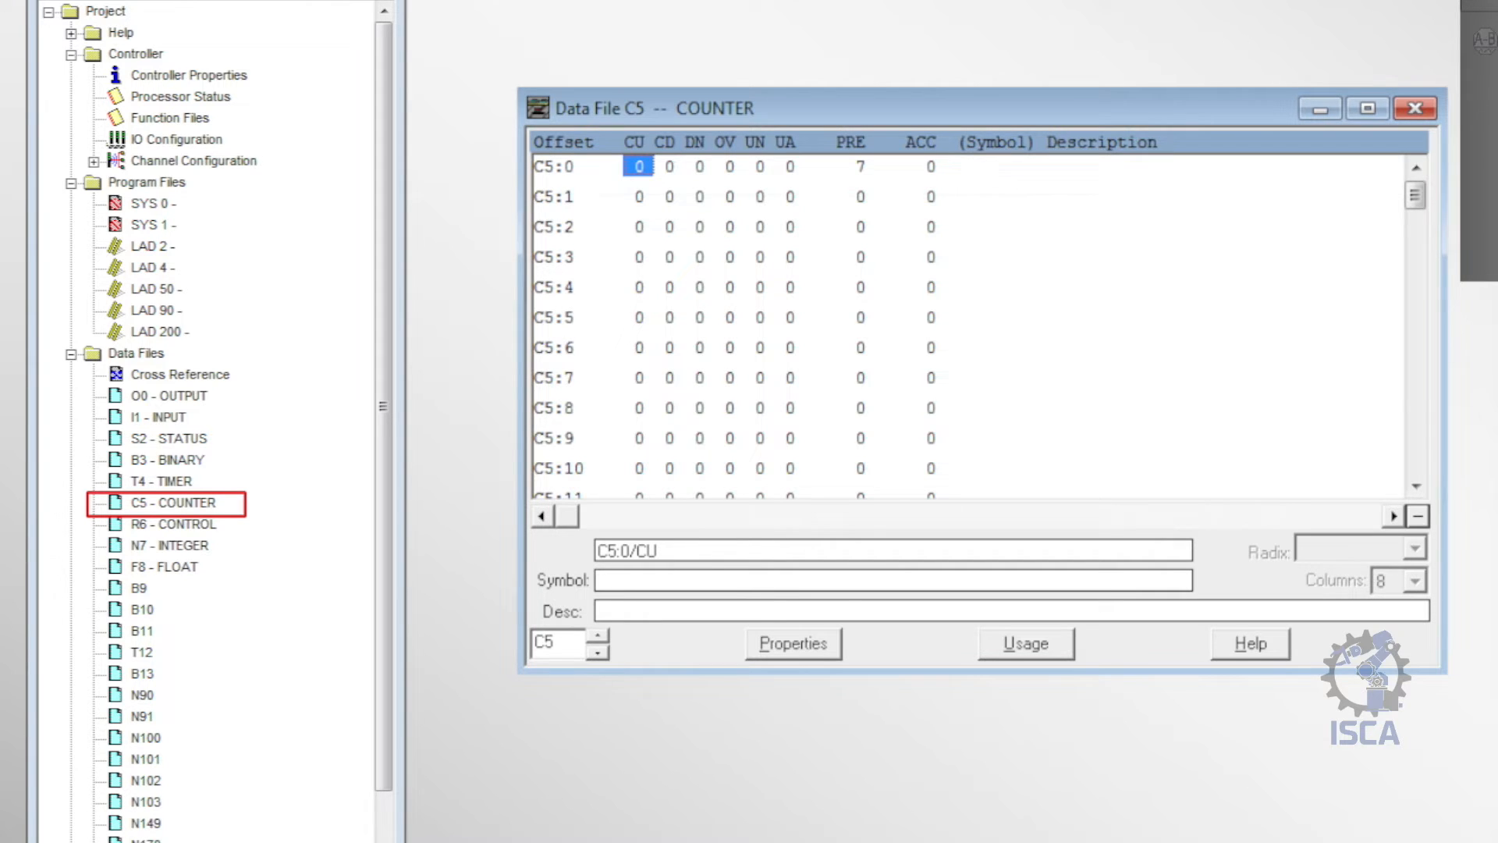
click(176, 524)
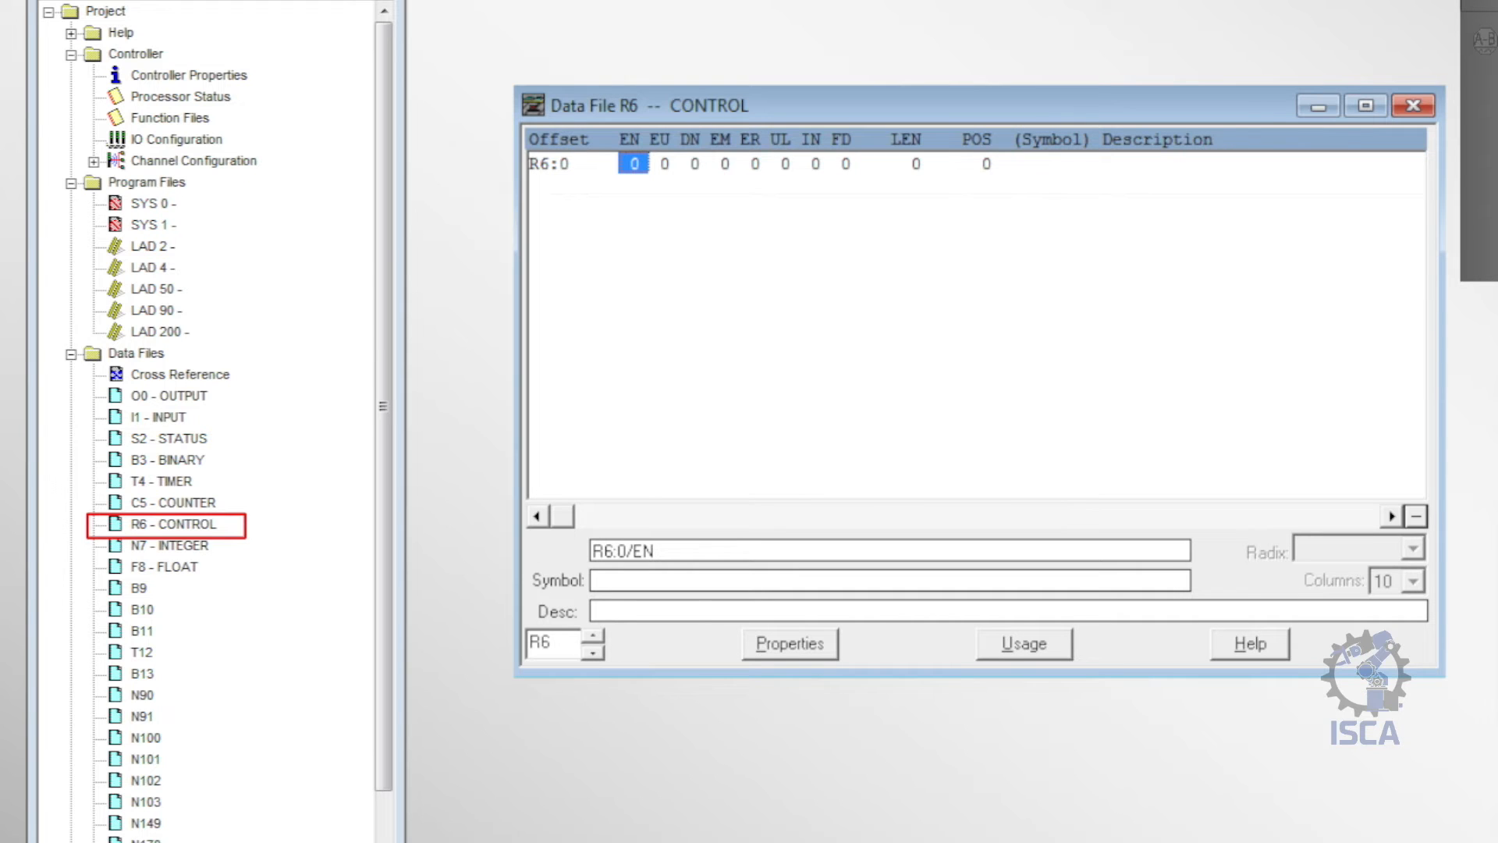
- View the N7 INTEGER data file in decimal, then the F8 FLOAT data file
double_click(172, 545)
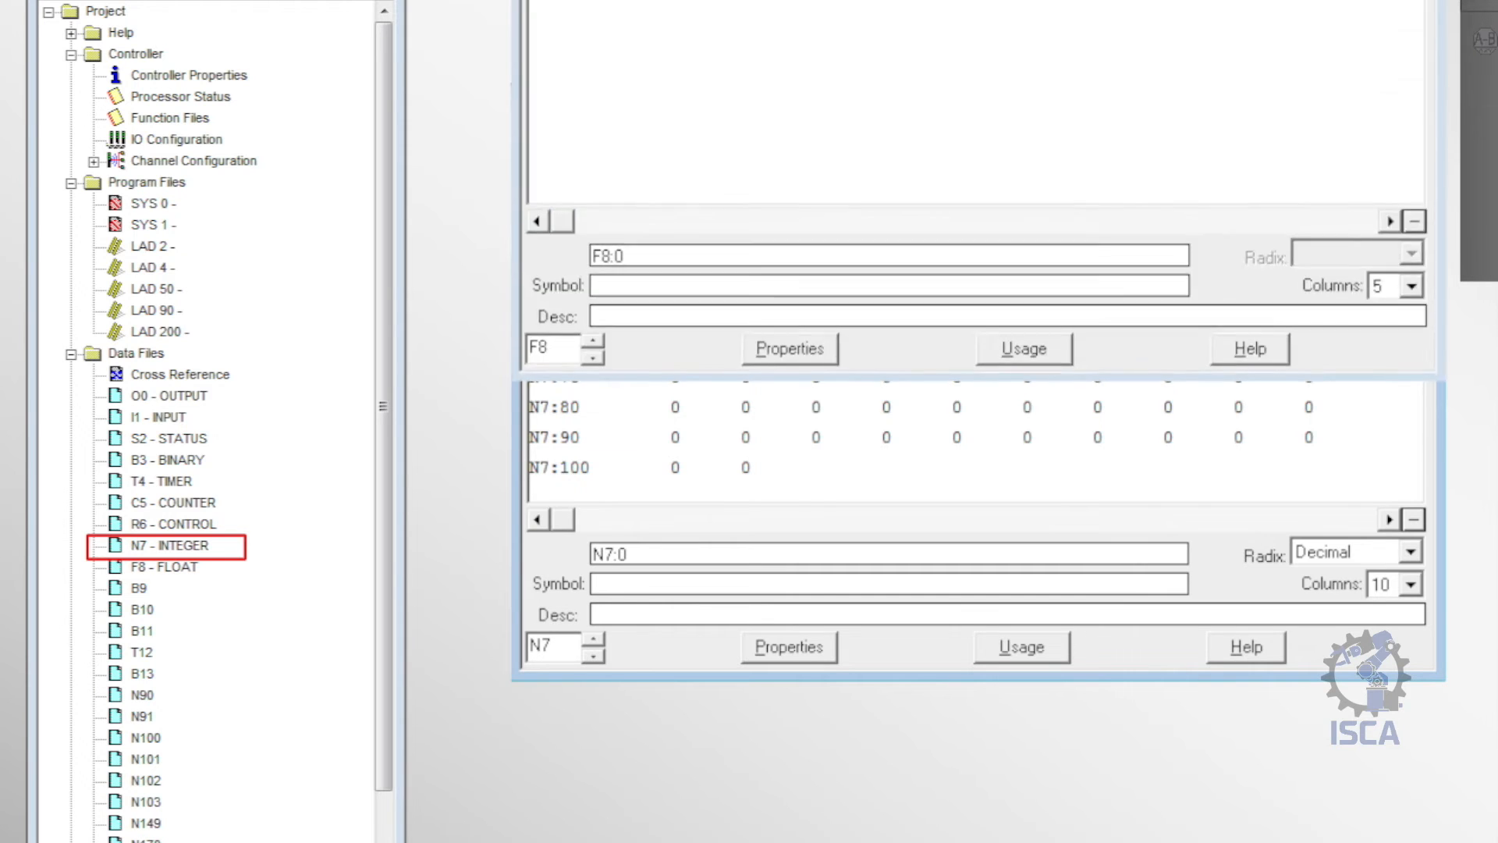
double_click(167, 565)
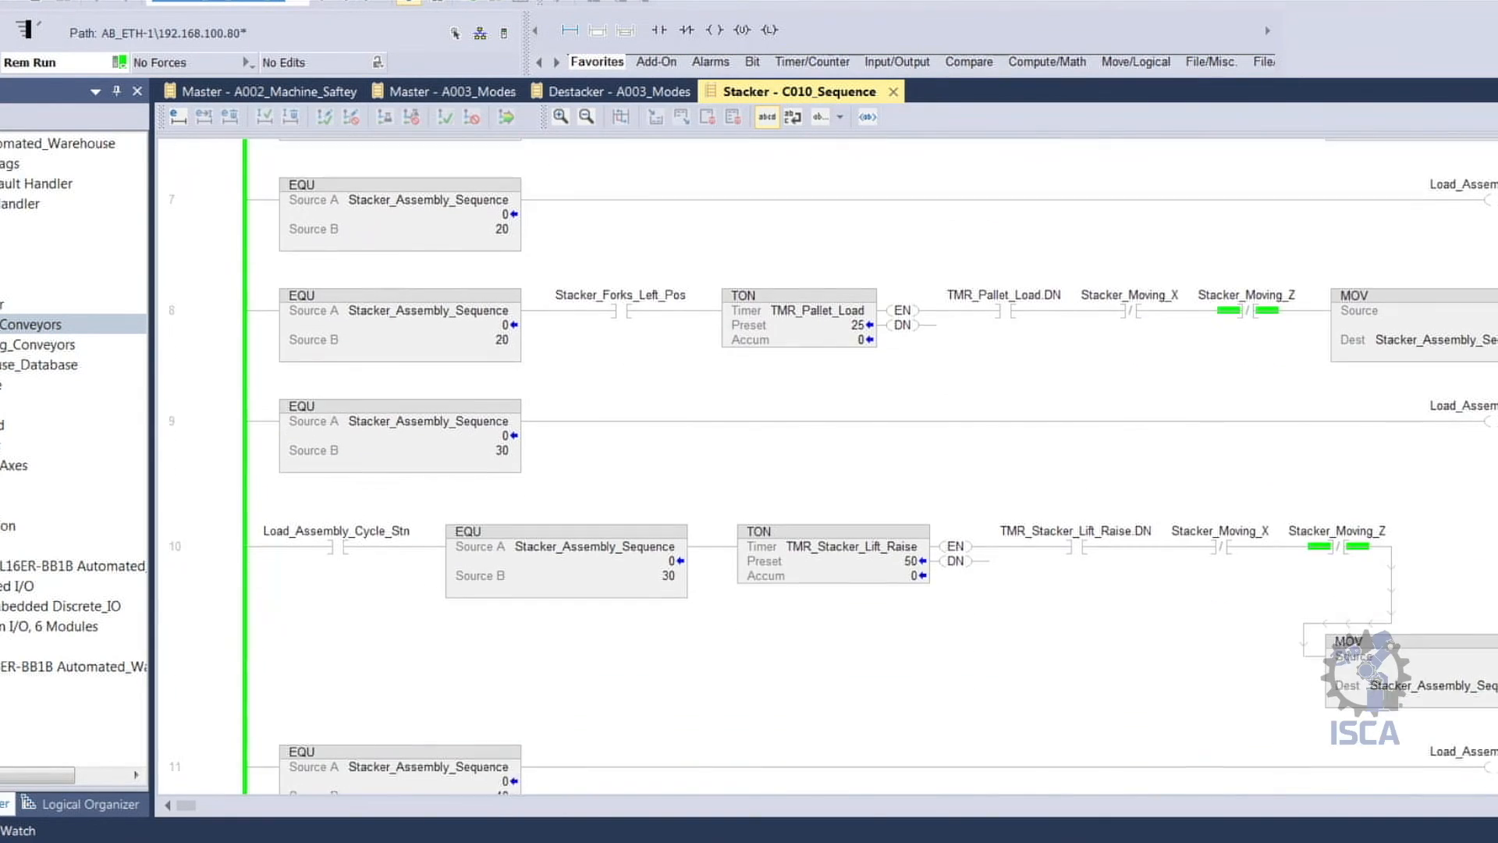
- Review the Stacker C010_Sequence routine, then switch to the Destacker C010_Sequence routine
scroll(down, 3)
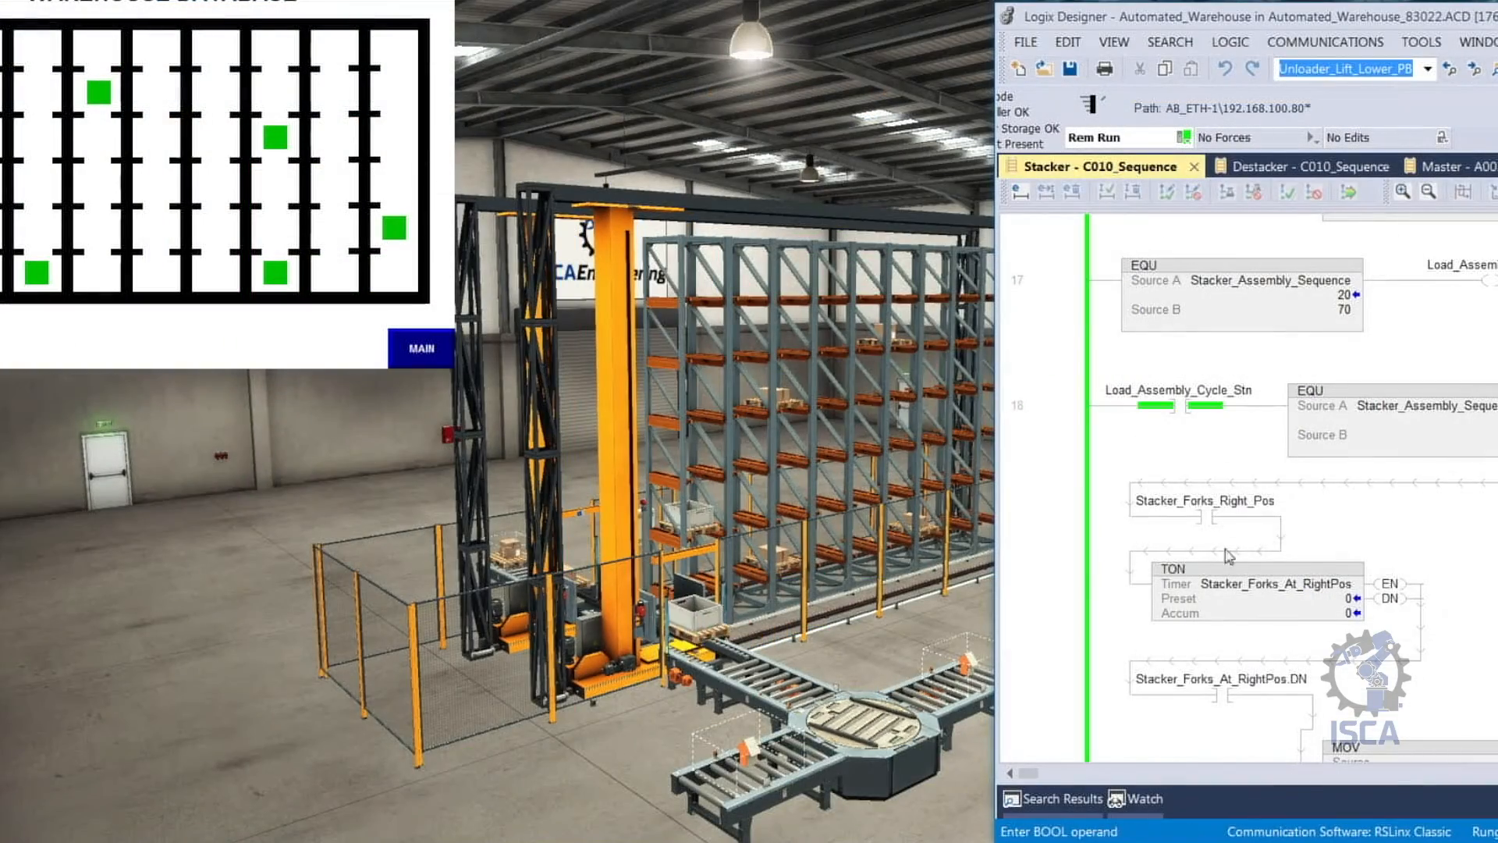
click(1288, 166)
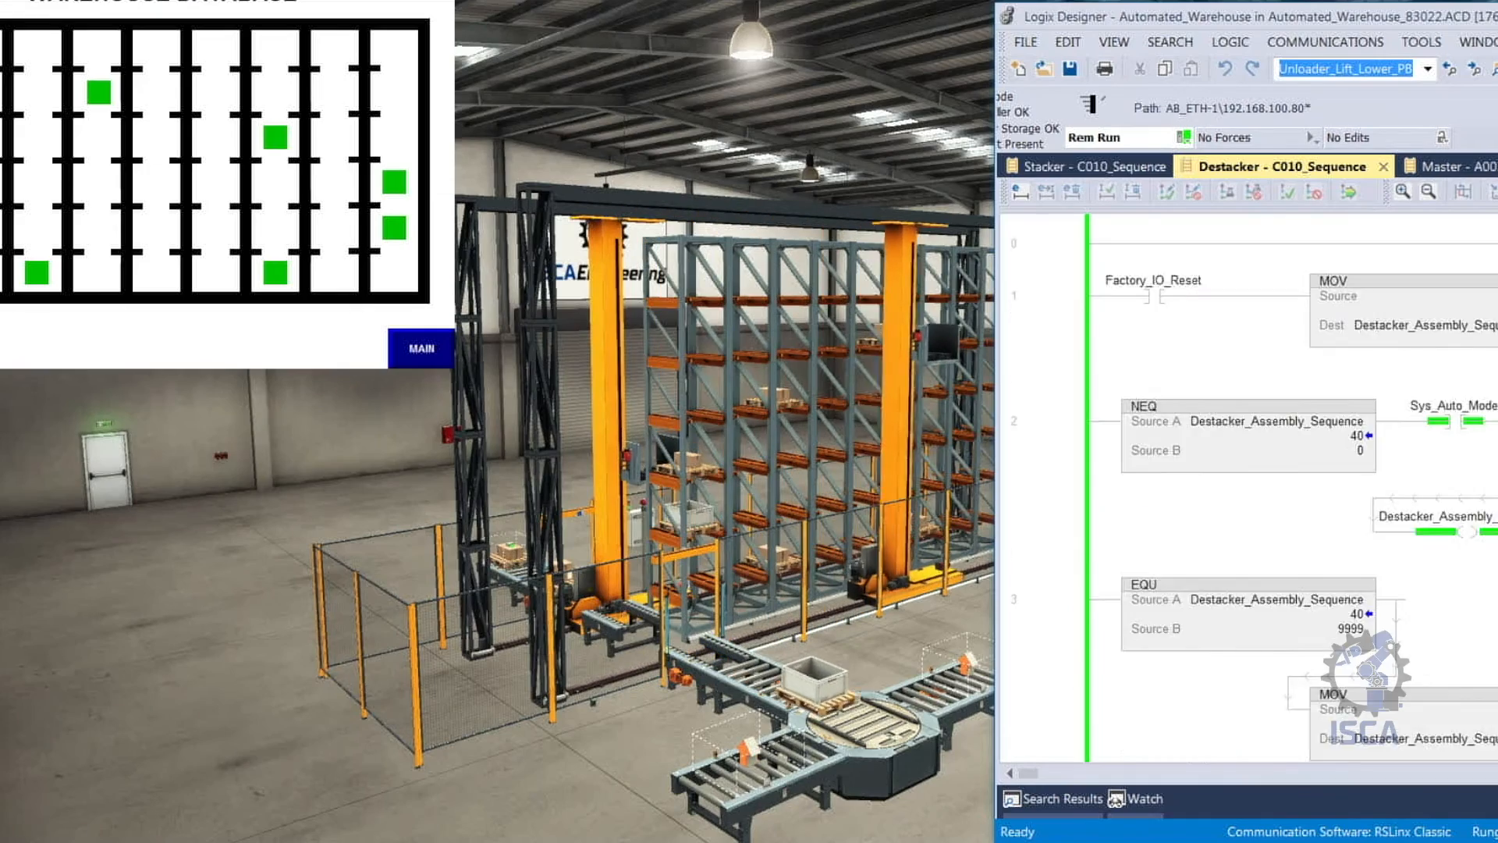